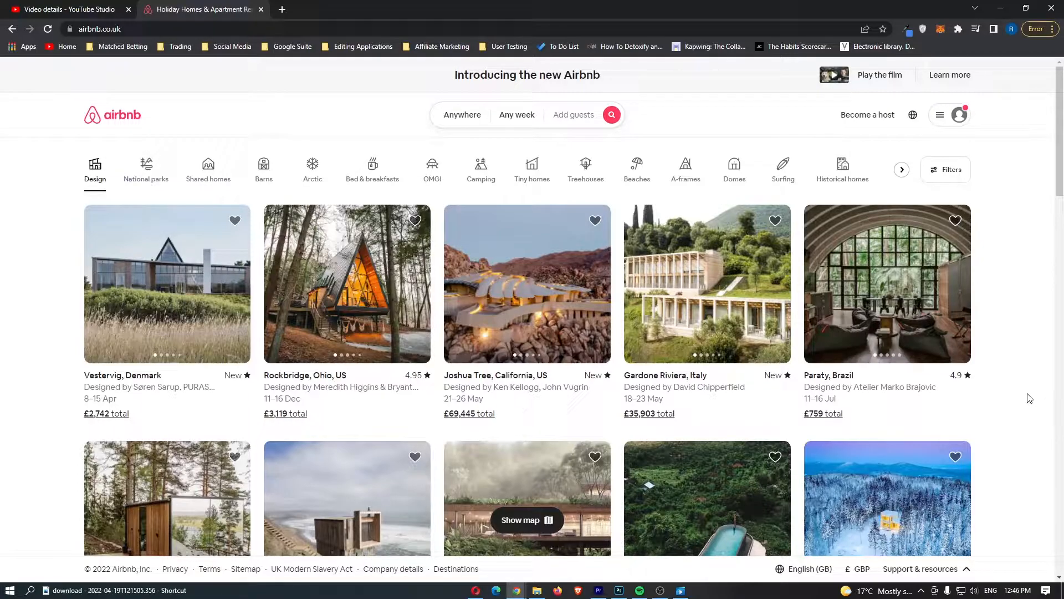
mouse_move(1028, 398)
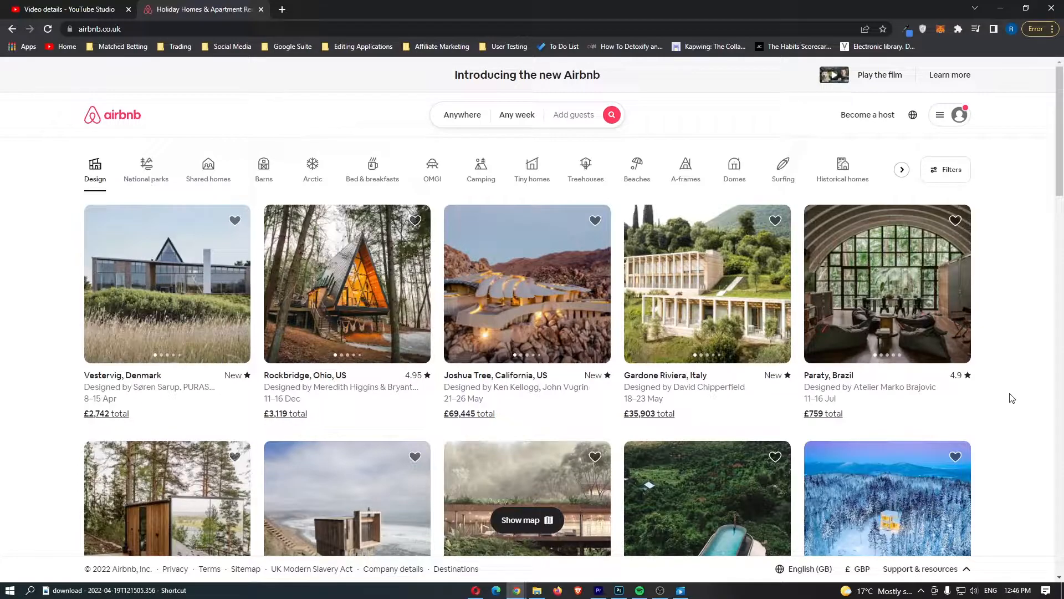
- Scroll through the Frank Lloyd Wright listing, viewing the £6,612 total cost breakdown
scroll("down", 3)
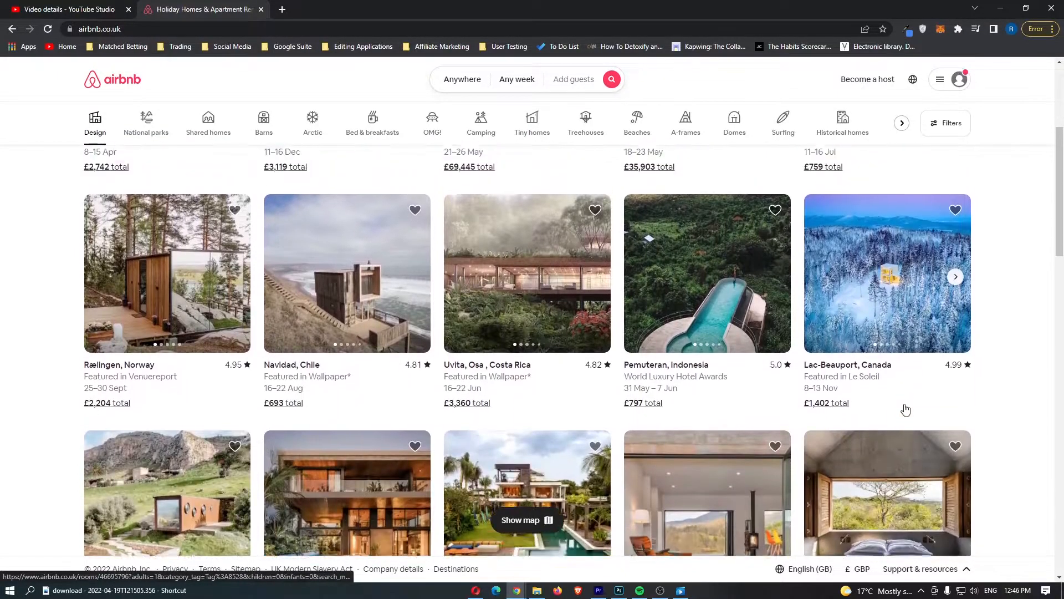
scroll("down", 3)
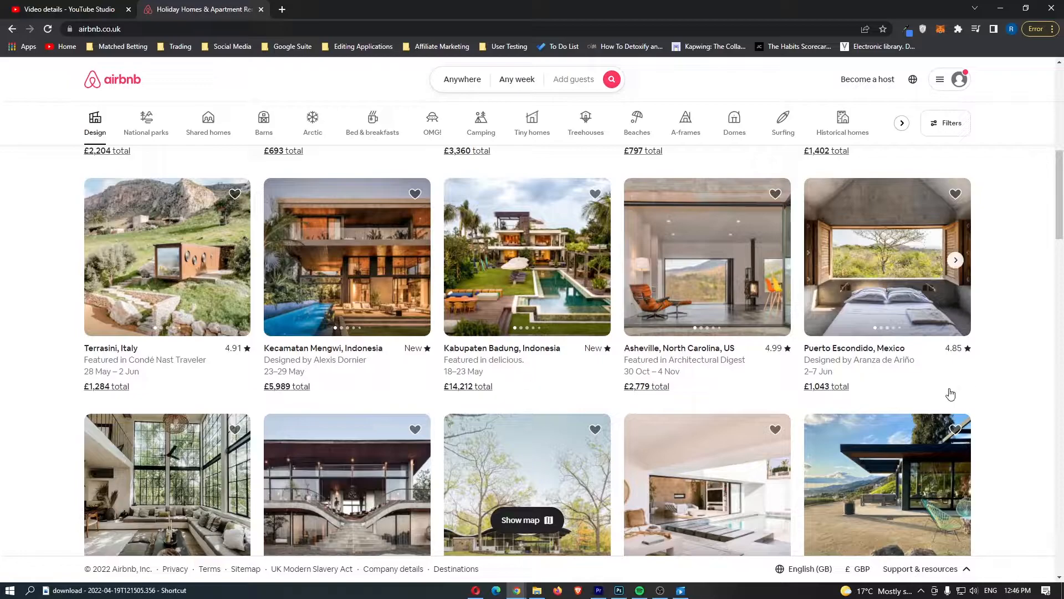
scroll("down", 3)
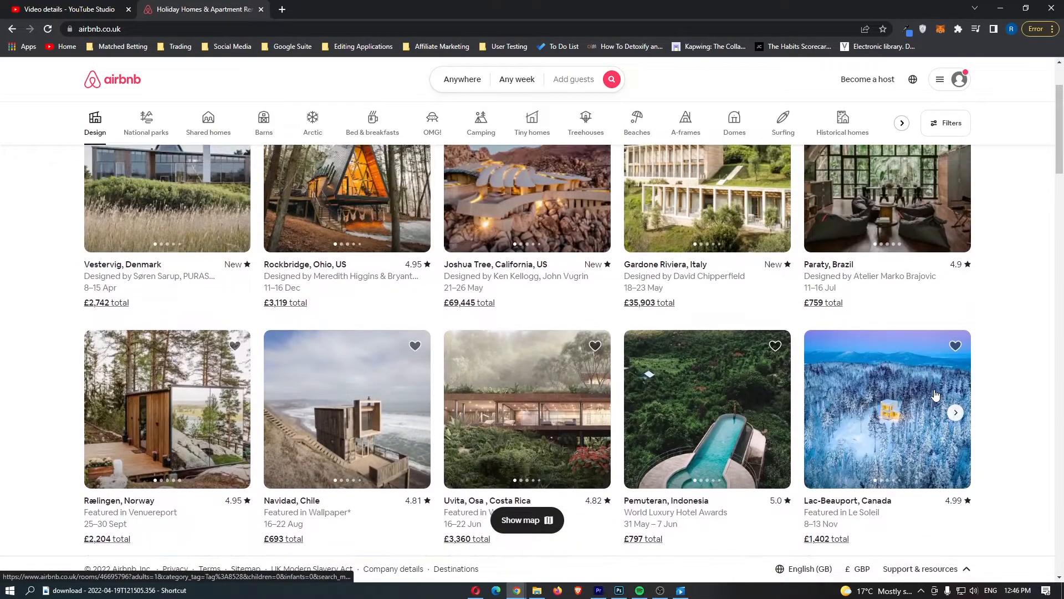
scroll("up", 3)
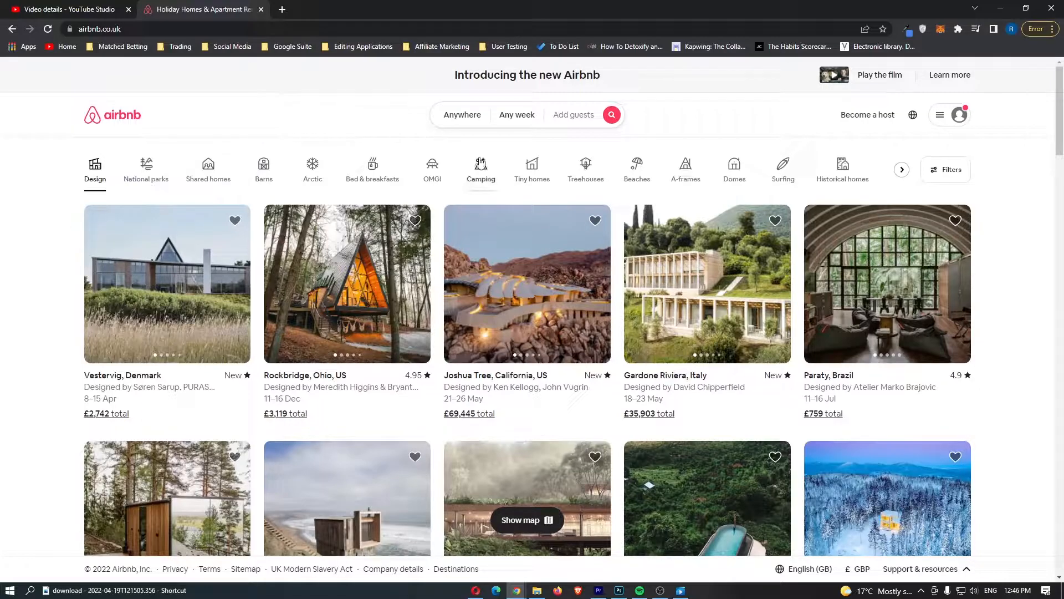
mouse_move(366, 131)
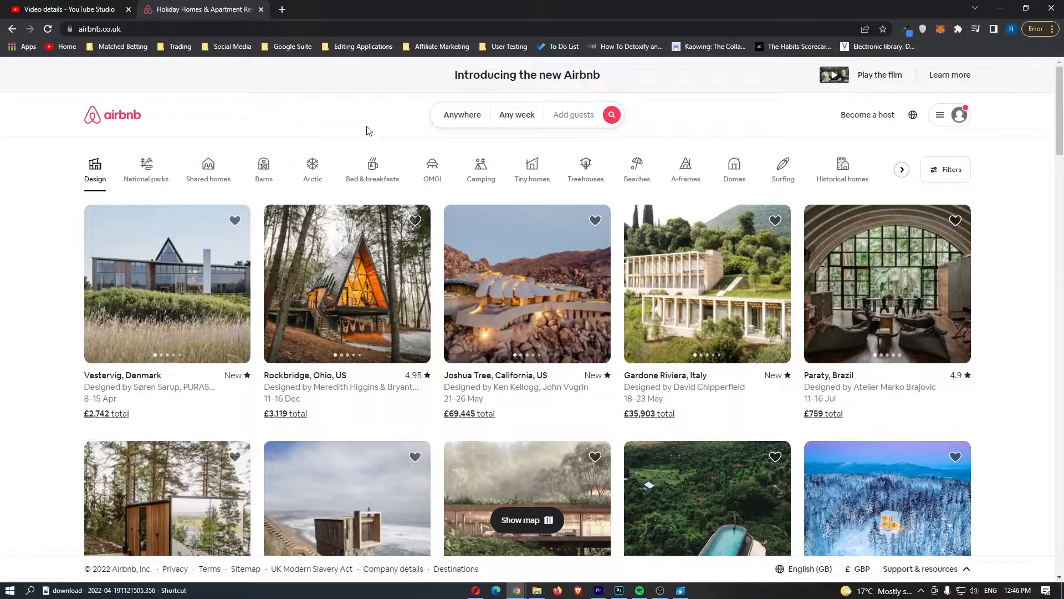
mouse_move(435, 134)
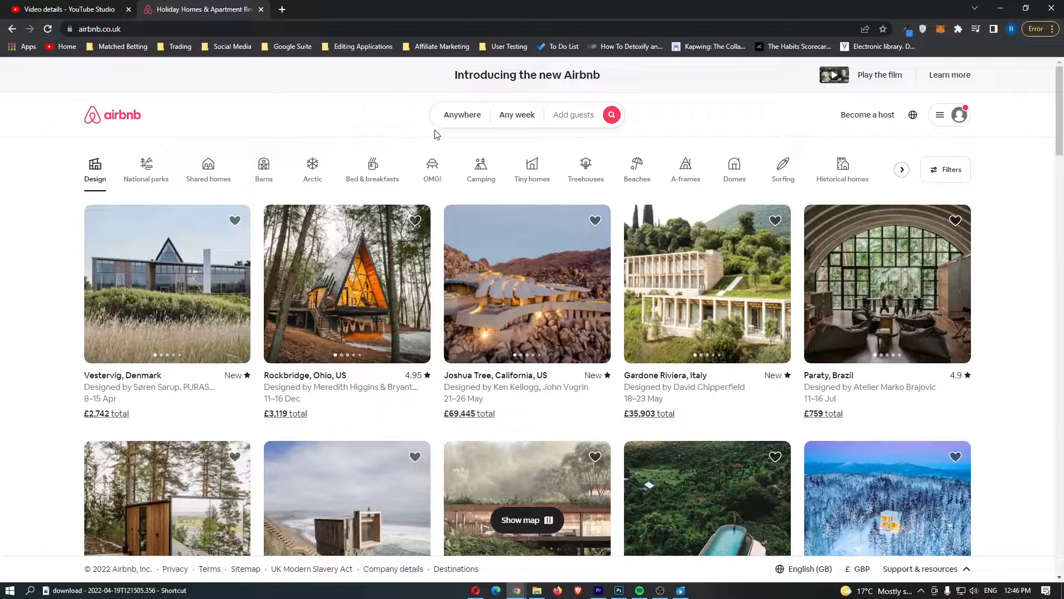
scroll("down", 3)
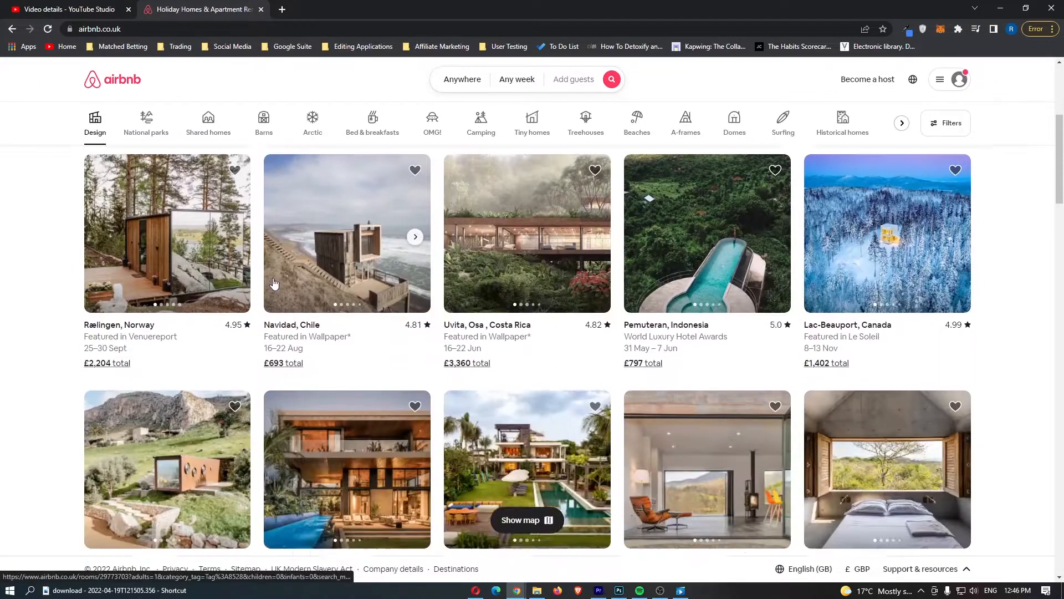
scroll("down", 3)
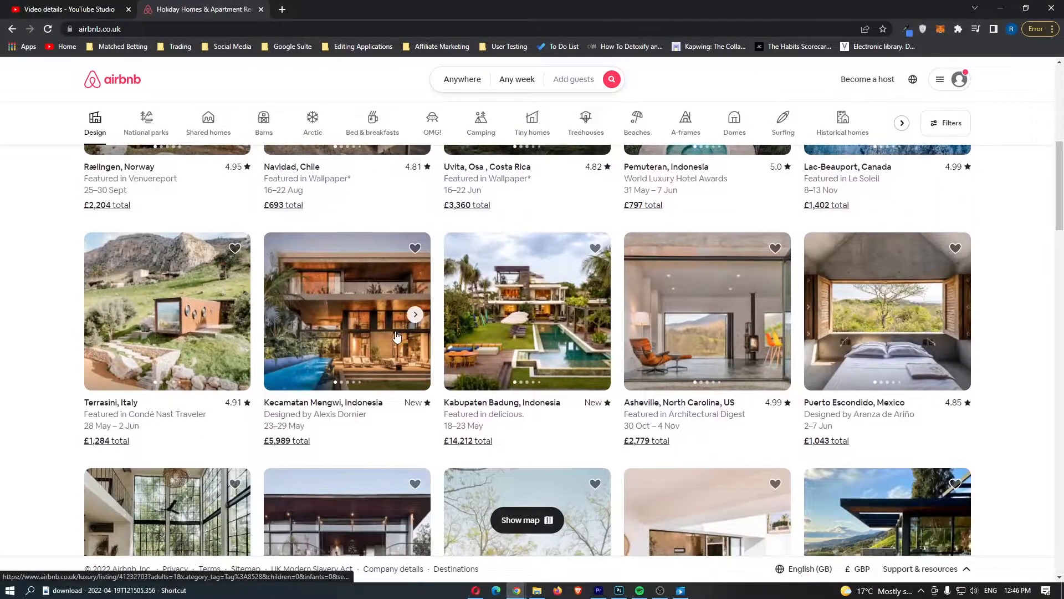
scroll("down", 3)
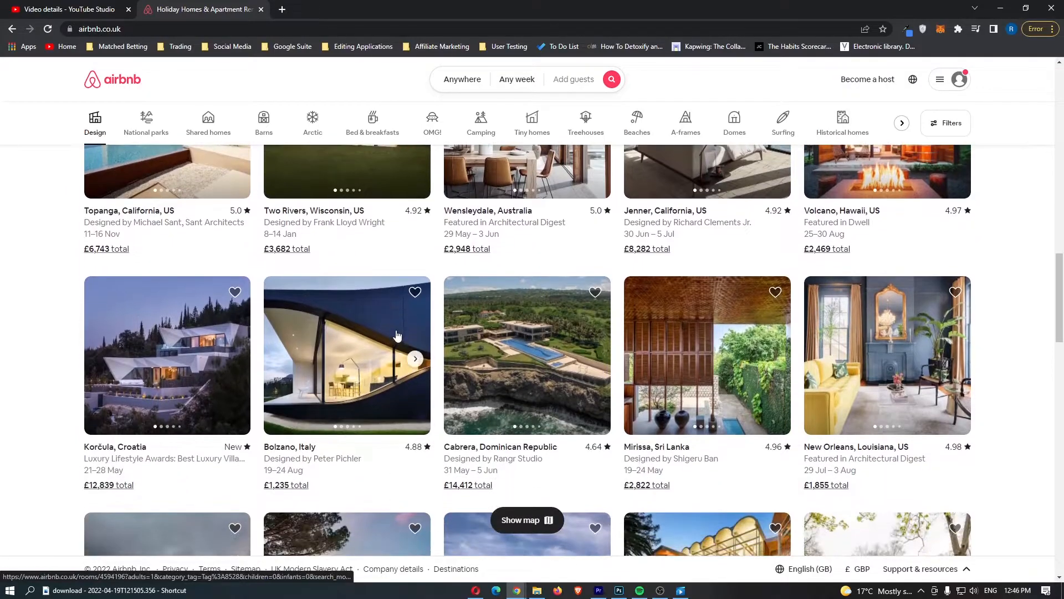
scroll("down", 3)
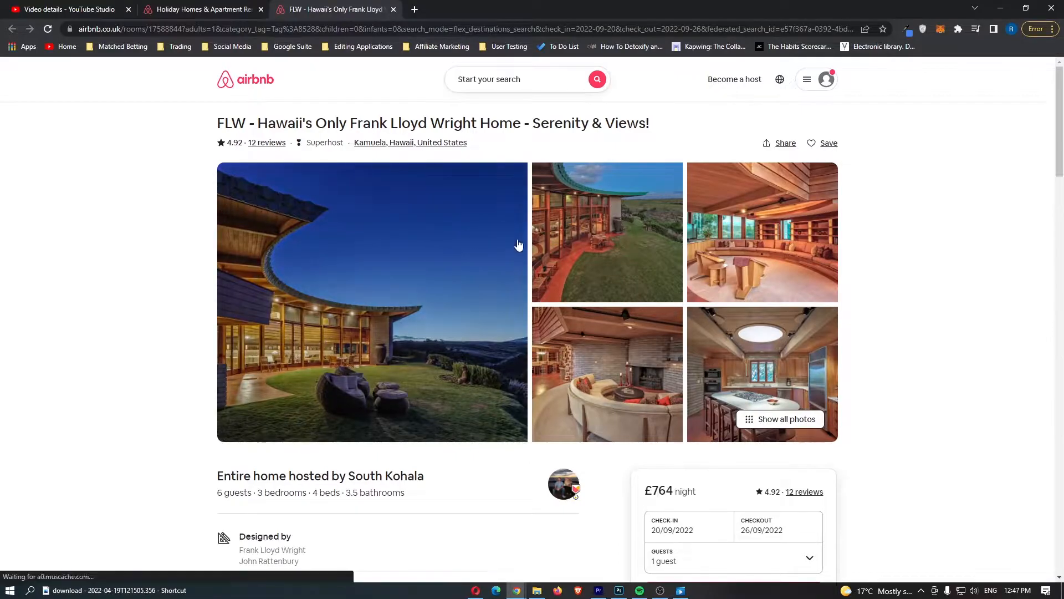
- Expand and read the full 'About this space' description, then close it
scroll("down", 3)
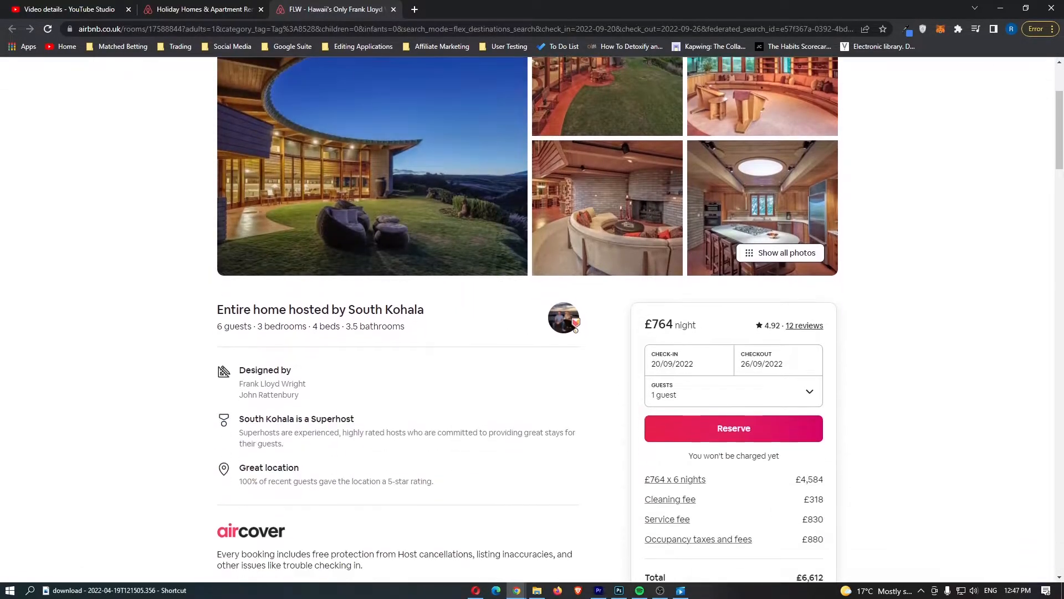
scroll("down", 3)
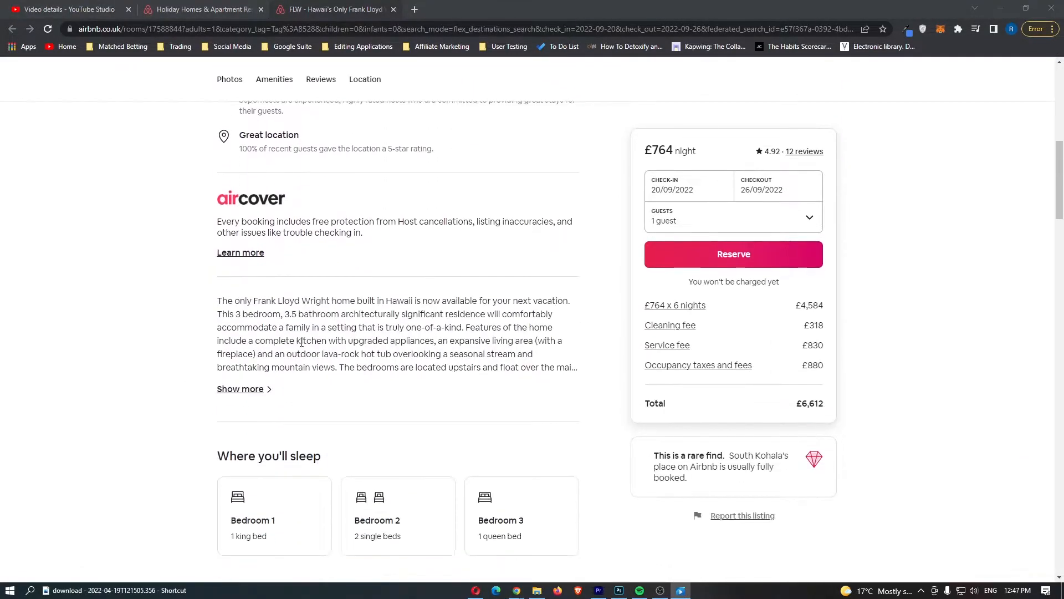
left_click(240, 388)
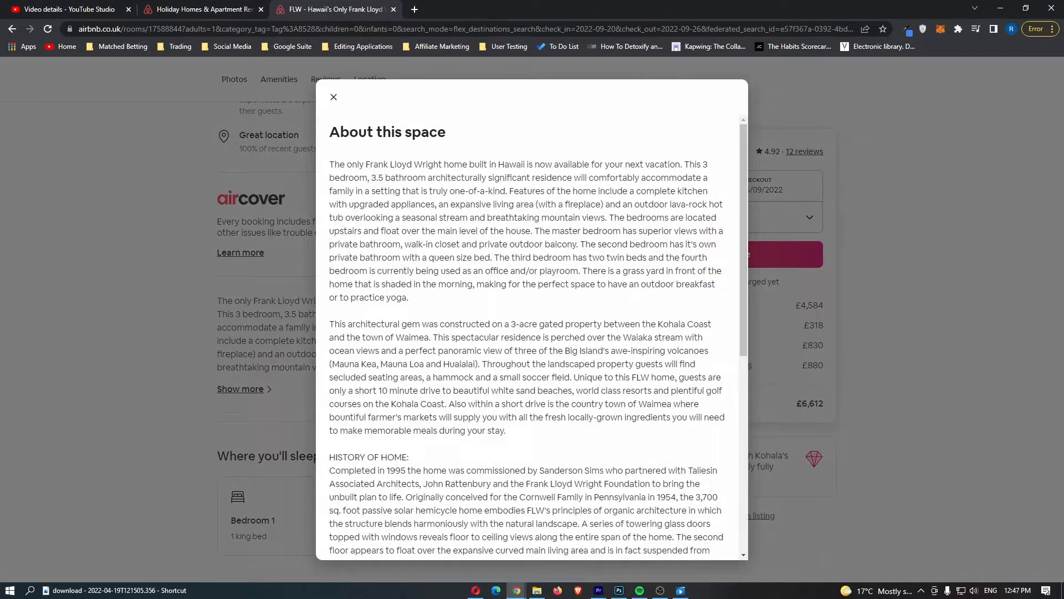
double_click(336, 164)
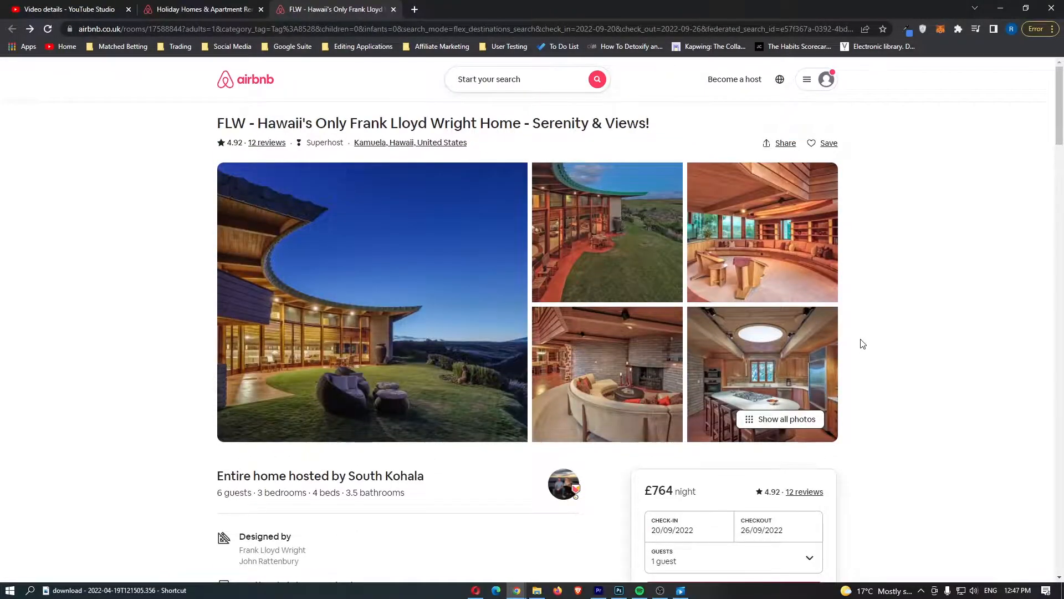
scroll("down", 3)
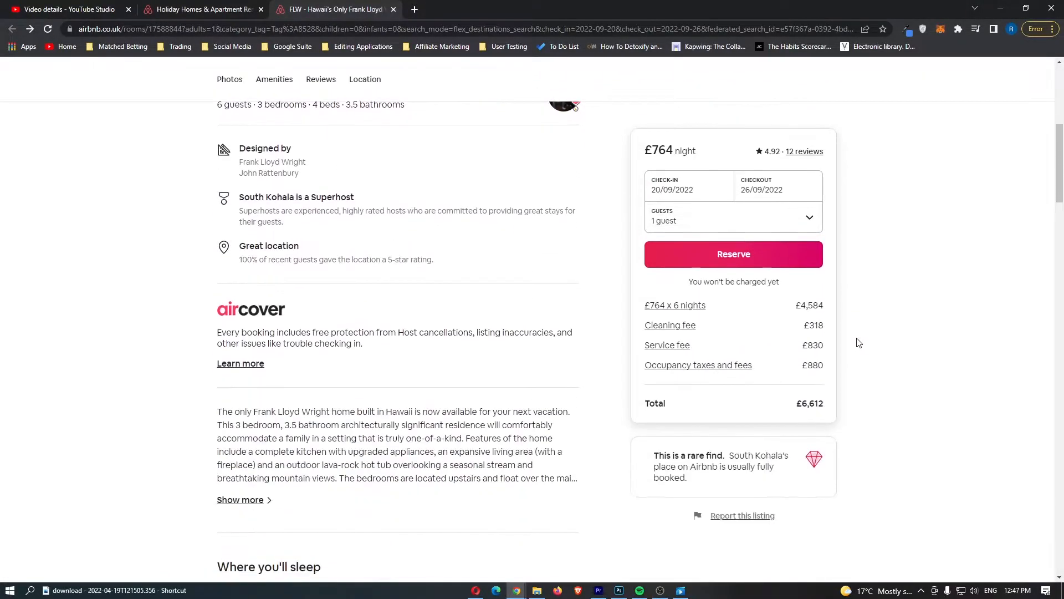
scroll("down", 3)
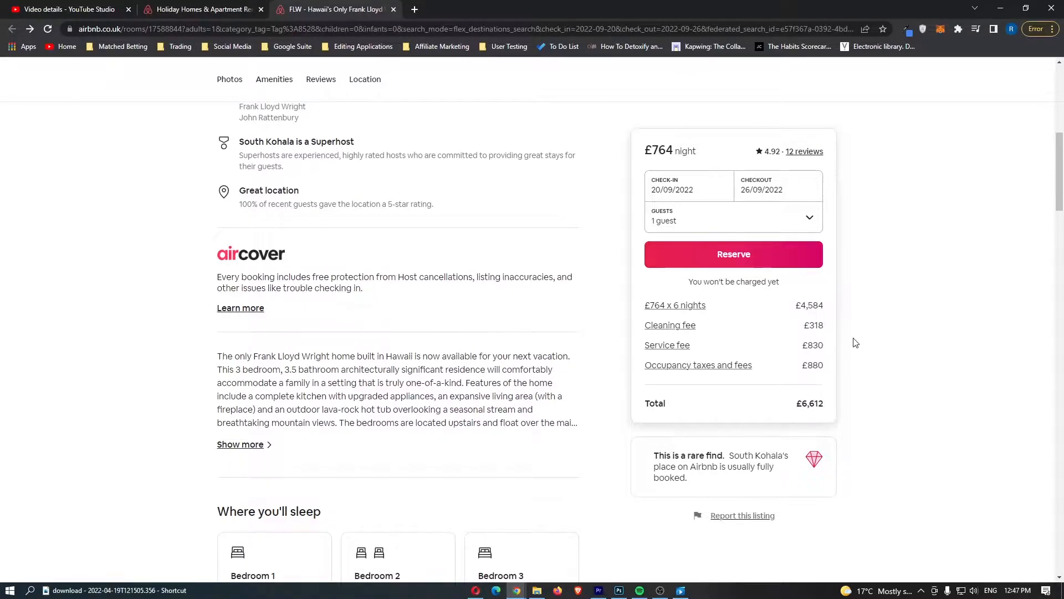
mouse_move(849, 340)
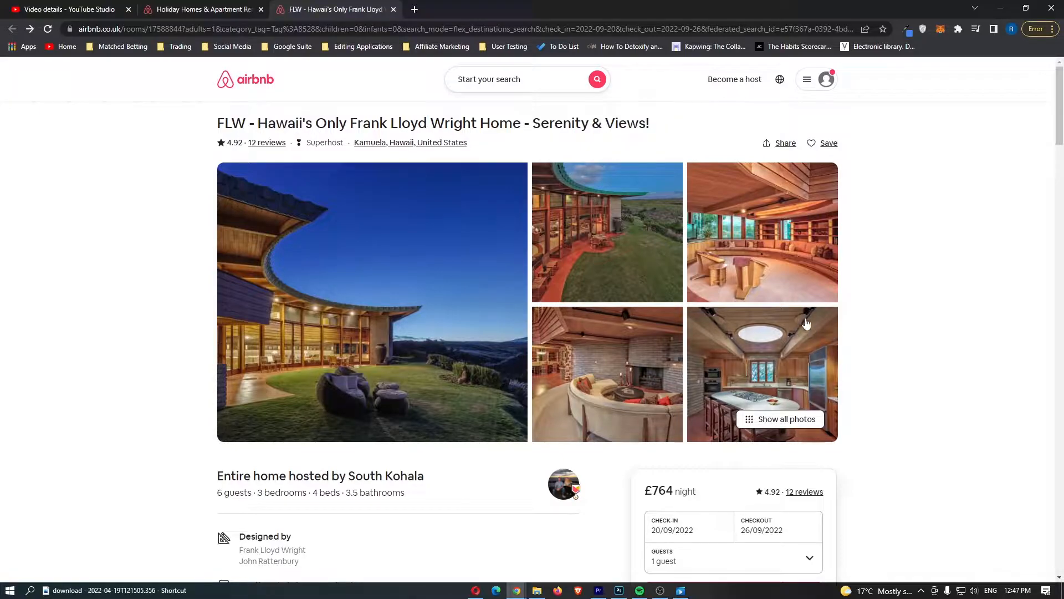
mouse_move(496, 173)
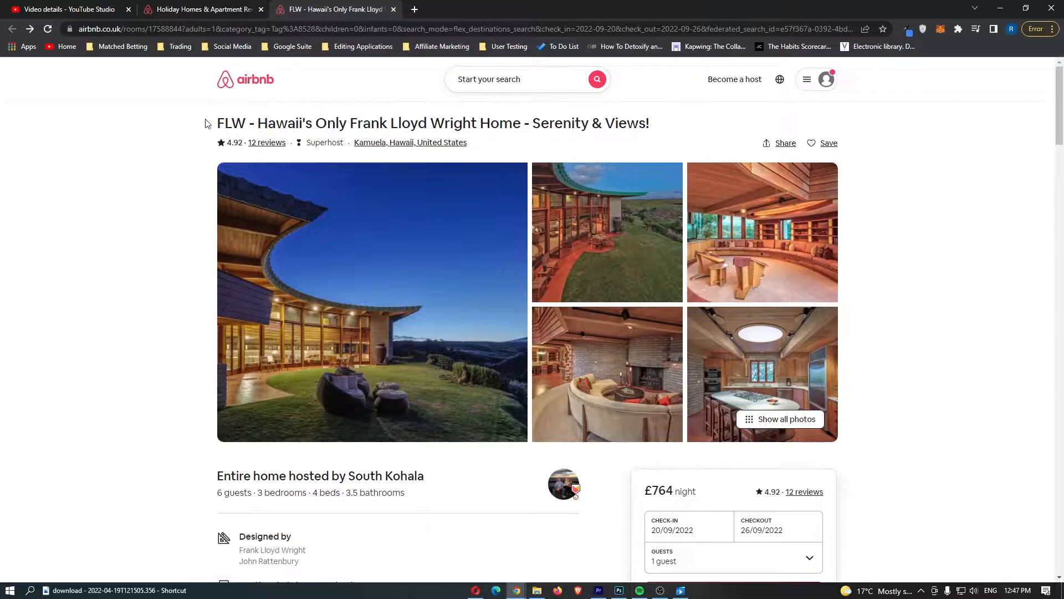
scroll("down", 3)
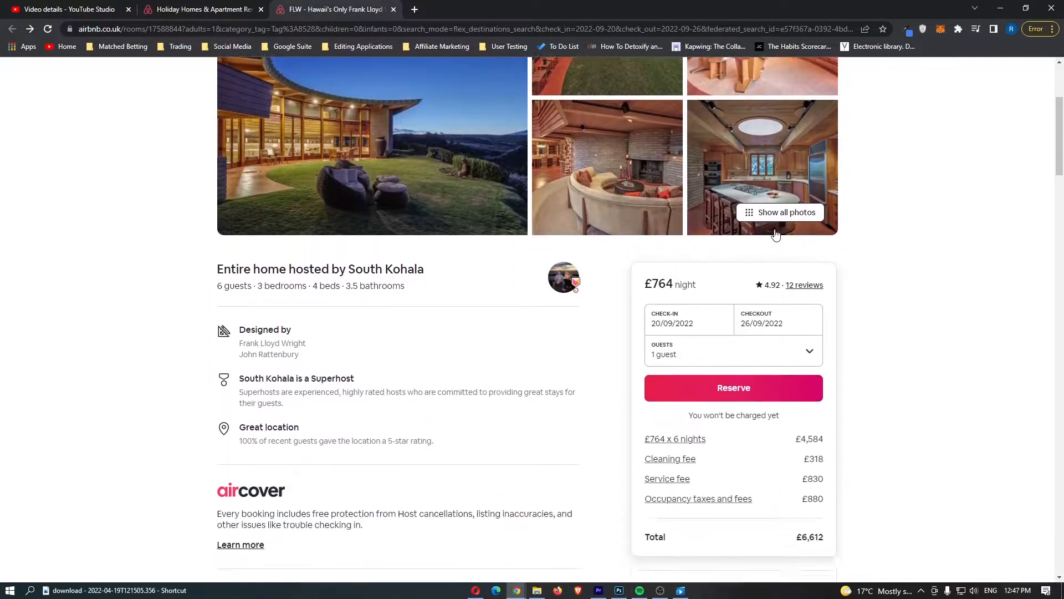
scroll("down", 3)
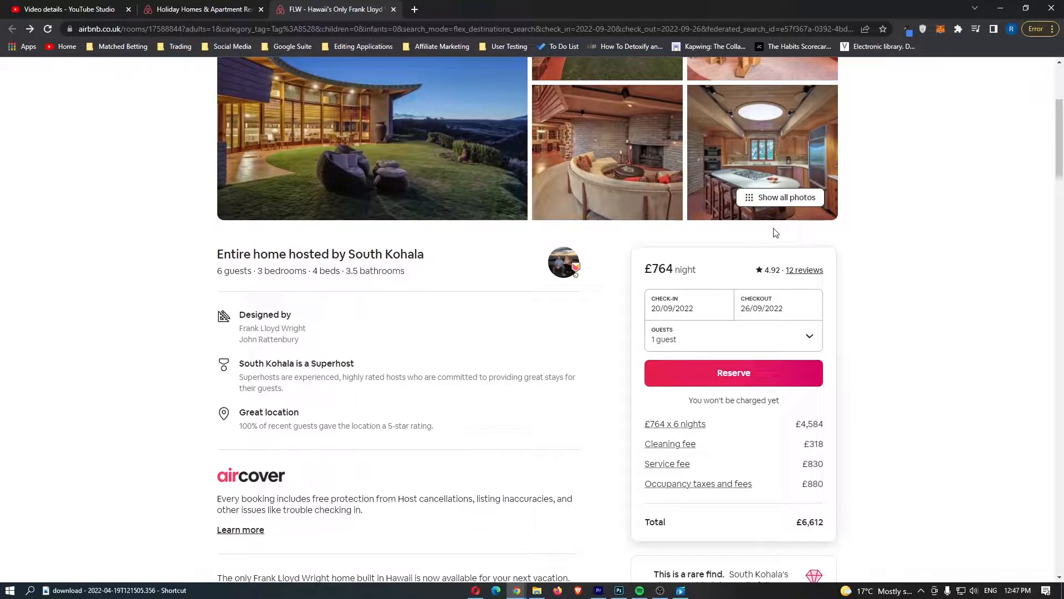
scroll("up", 3)
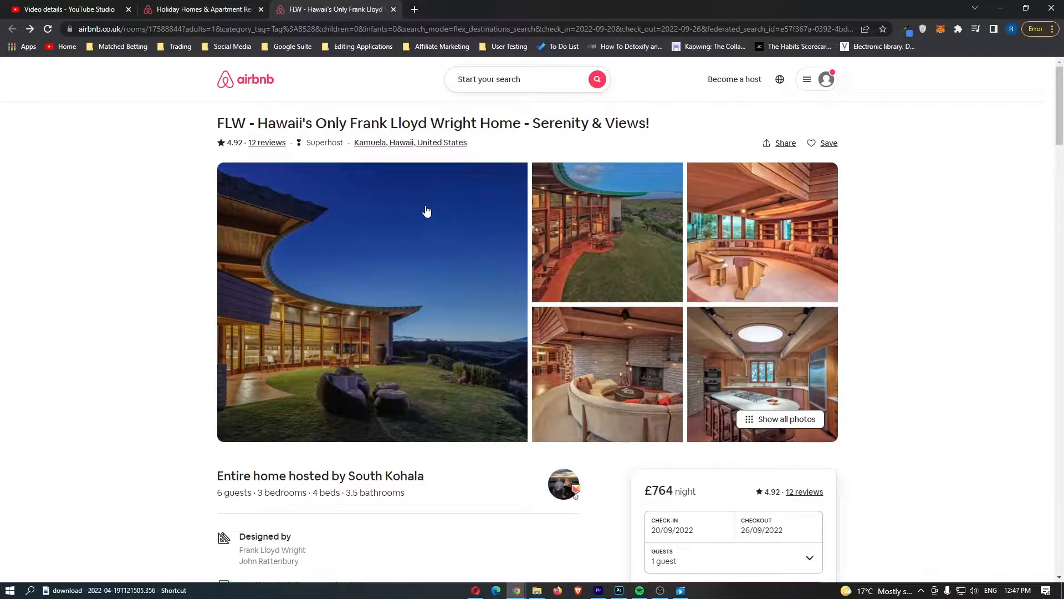
scroll("down", 3)
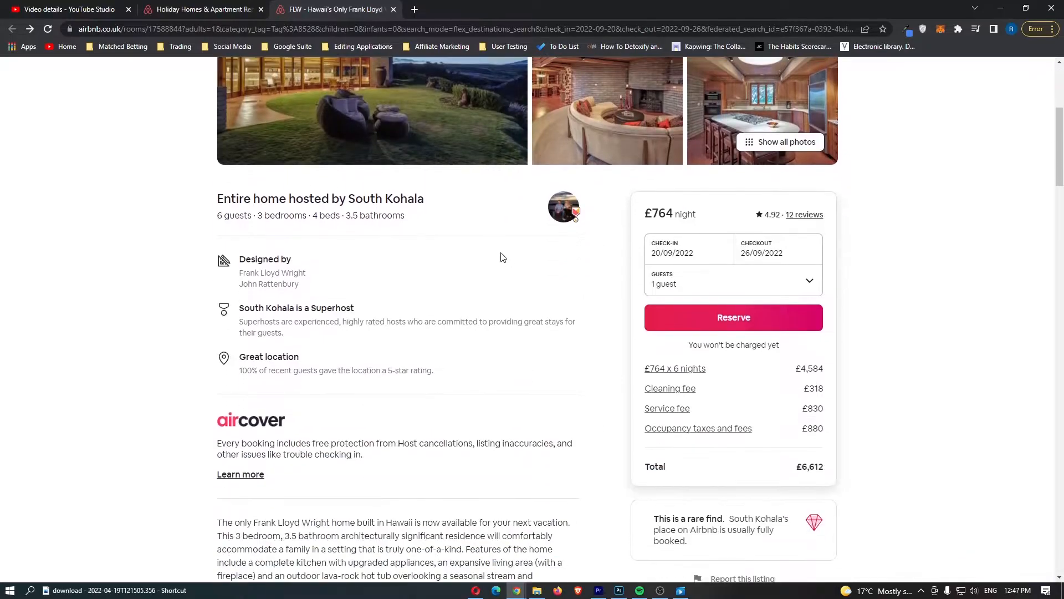
left_click_drag(217, 199, 385, 199)
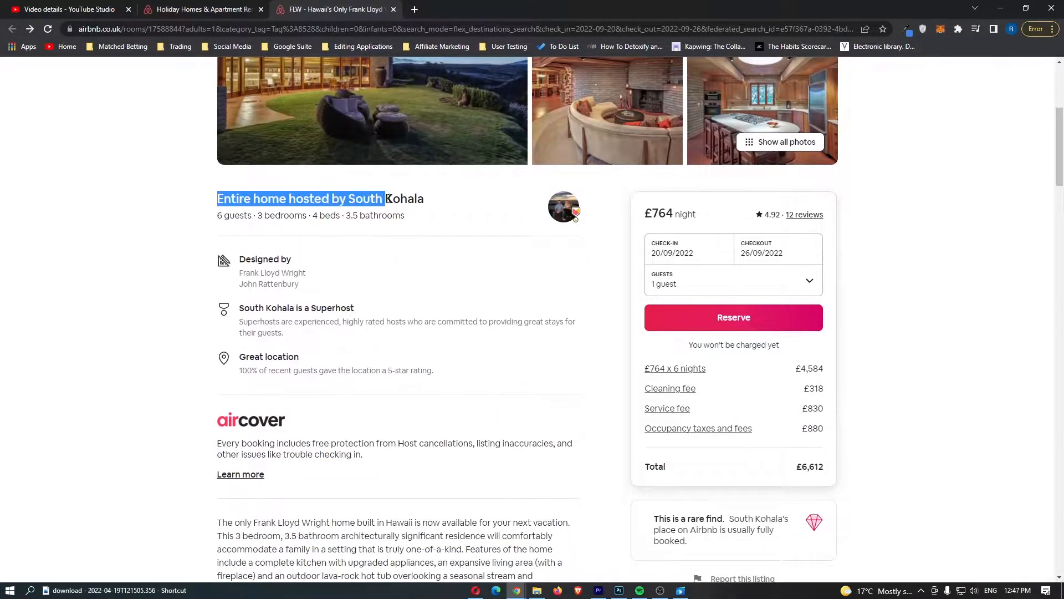
scroll("down", 3)
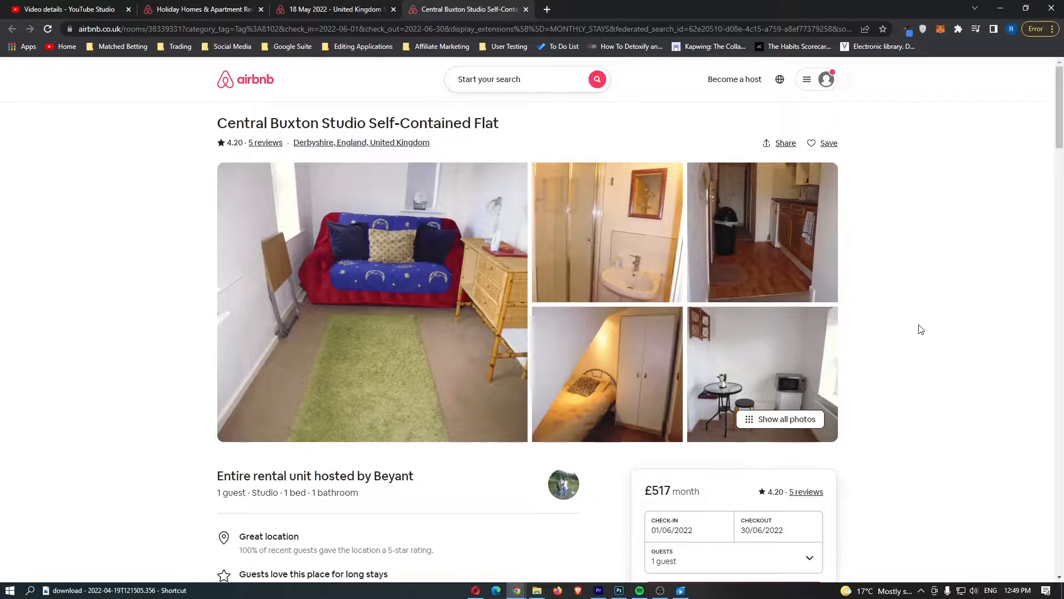
scroll("down", 3)
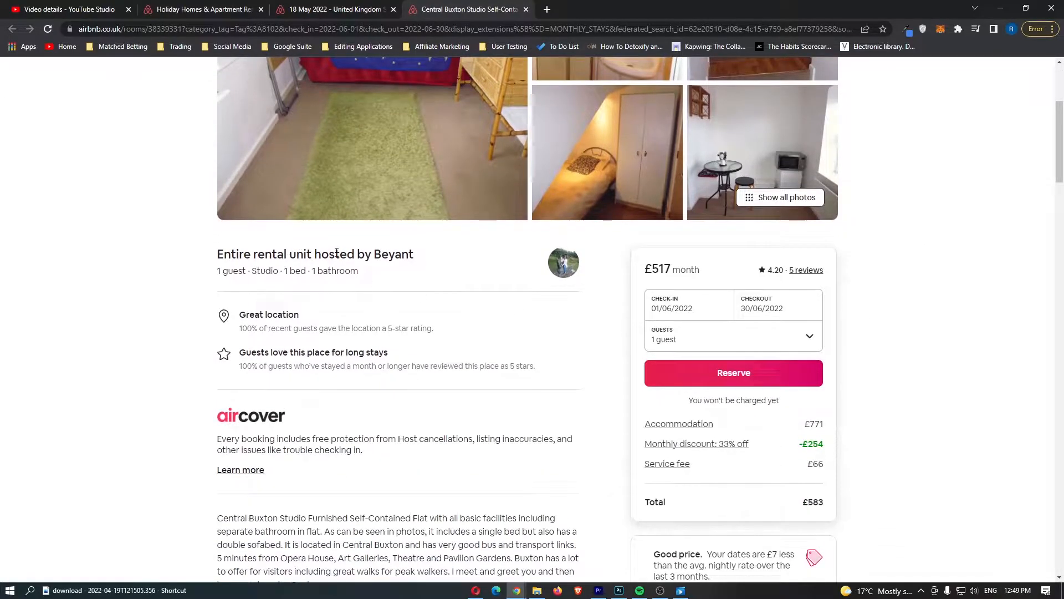
left_click_drag(333, 254, 421, 253)
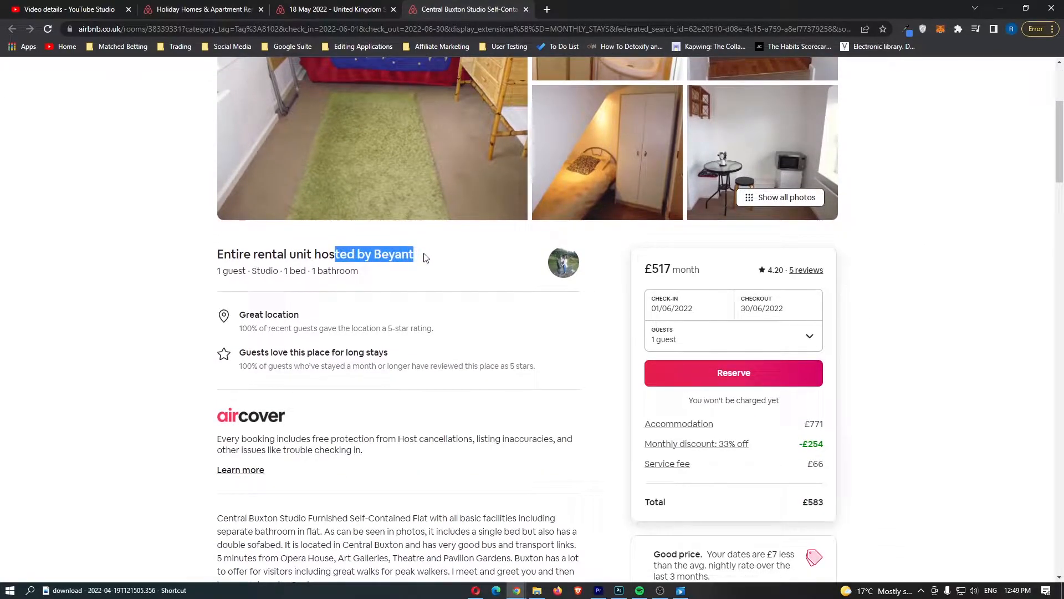
left_click(424, 257)
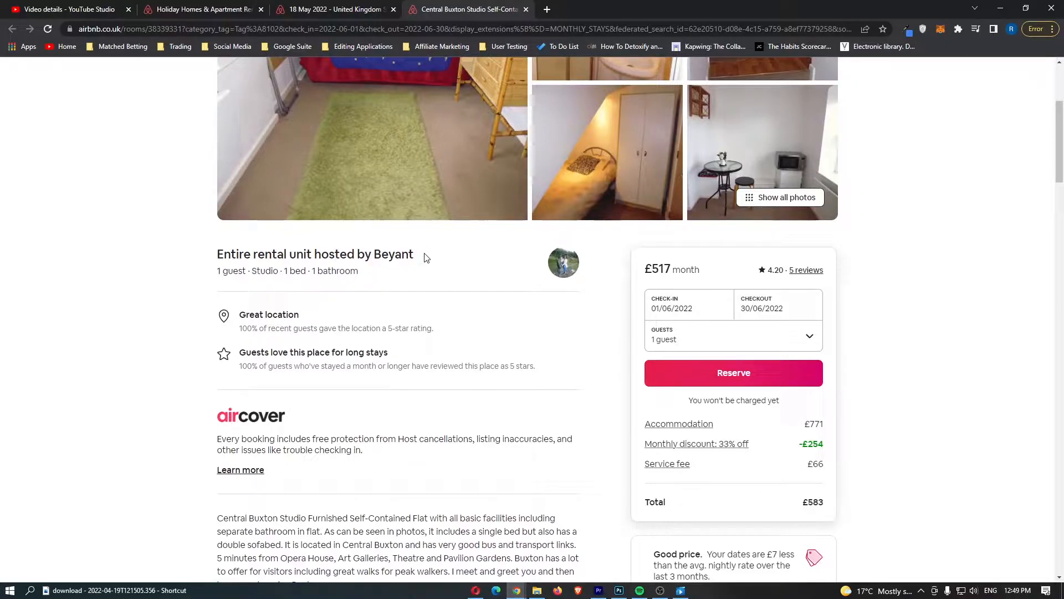
mouse_move(442, 279)
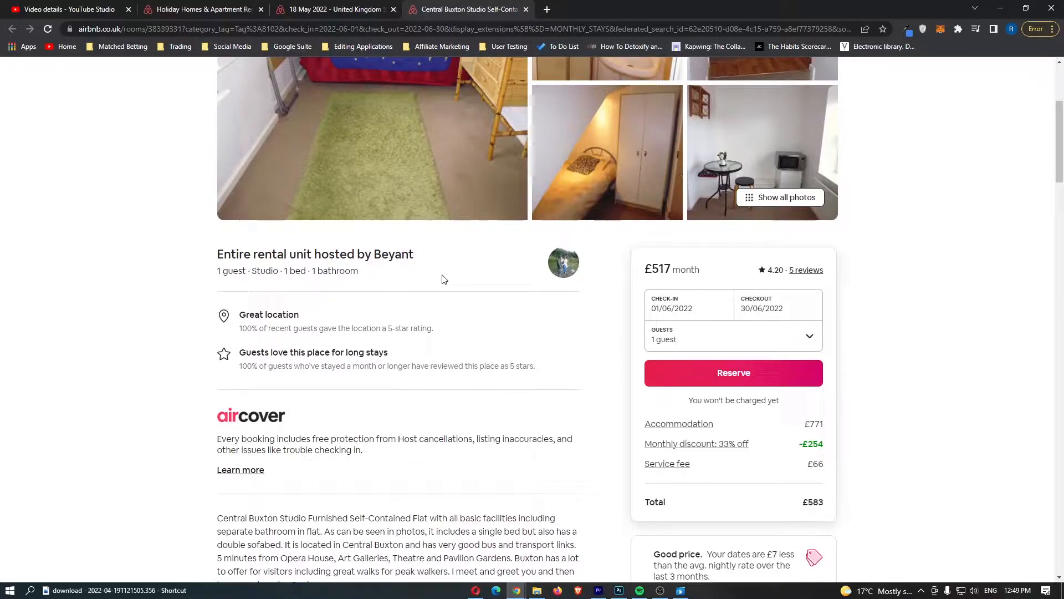
scroll("up", 3)
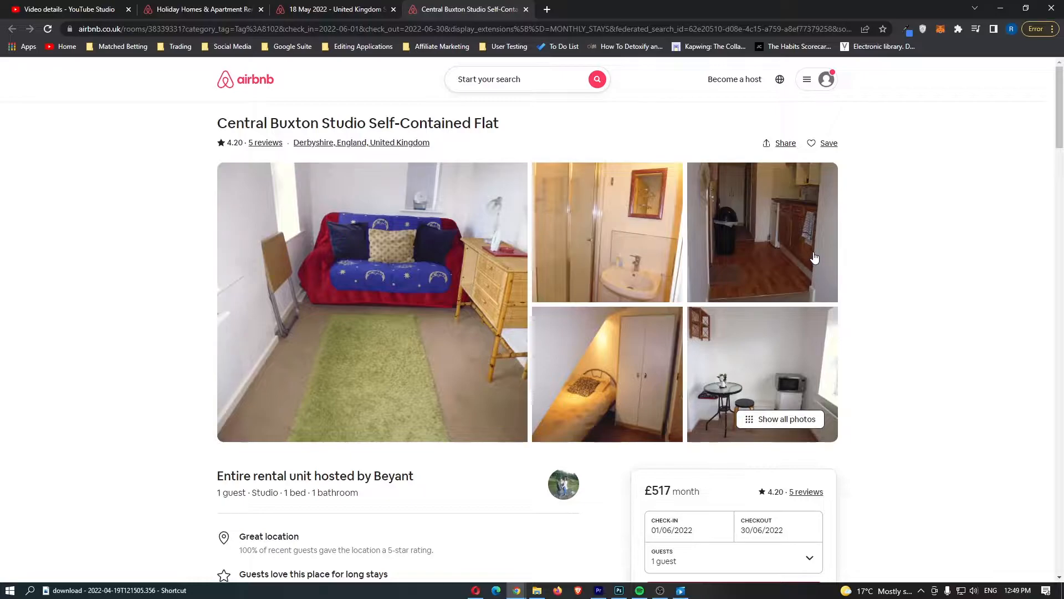
mouse_move(813, 257)
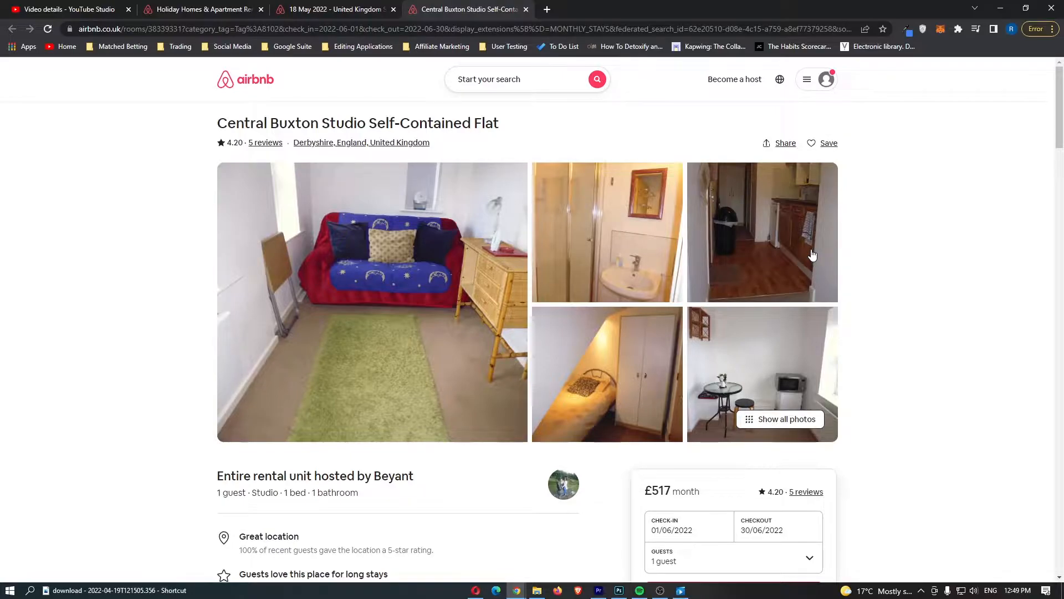
mouse_move(810, 251)
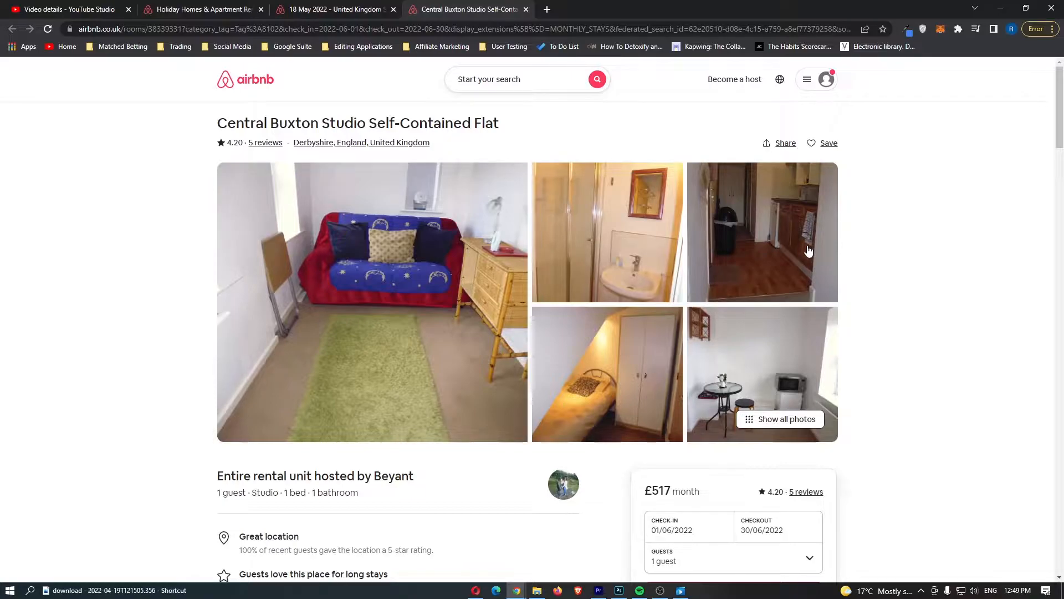
scroll("down", 3)
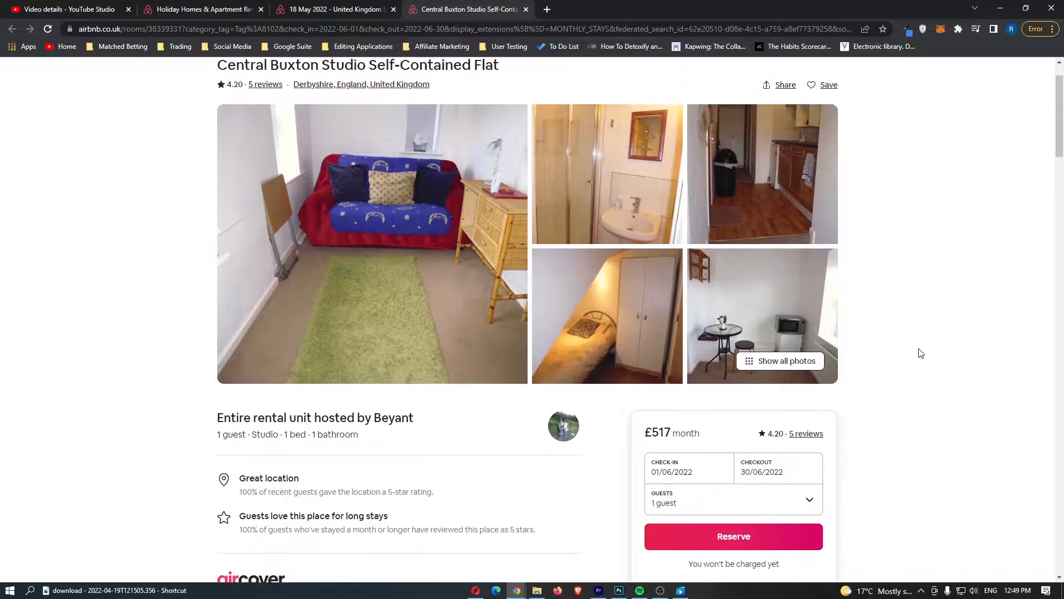
scroll("down", 3)
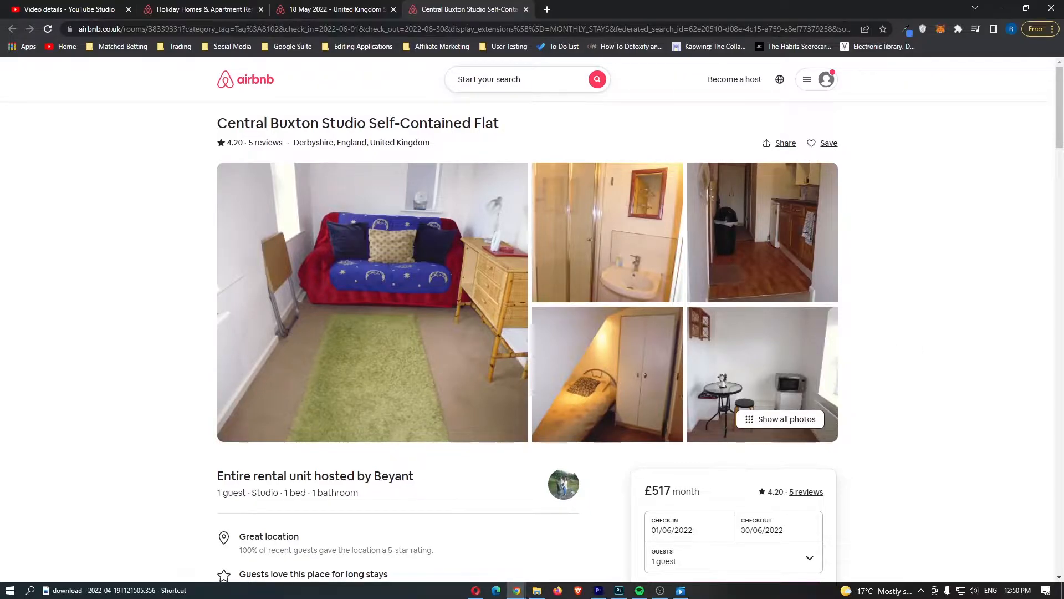
- Return to the Airbnb homepage showing the Design category of homes
left_click(596, 80)
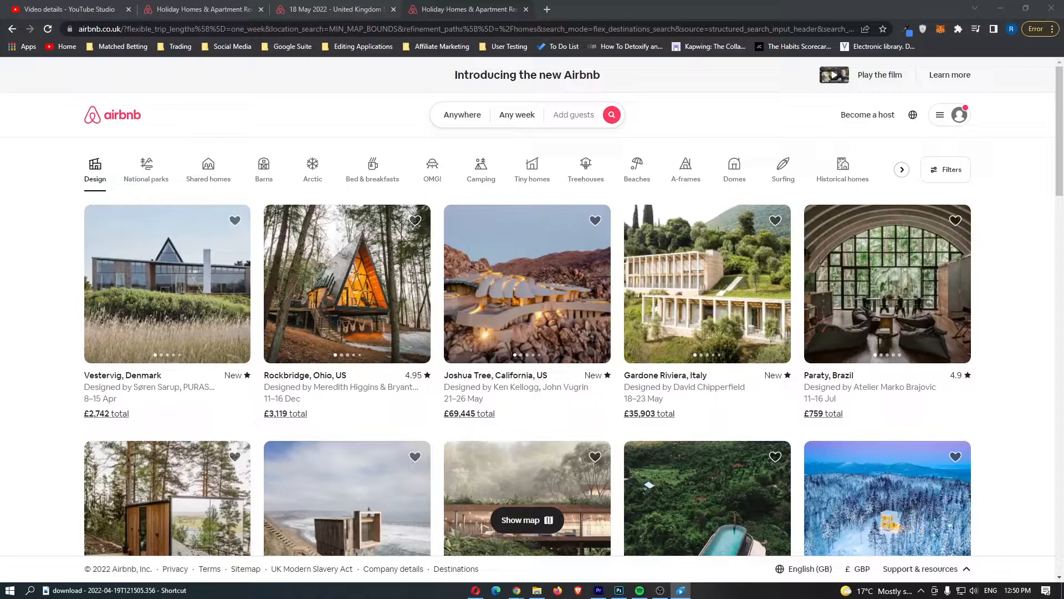
mouse_move(102, 270)
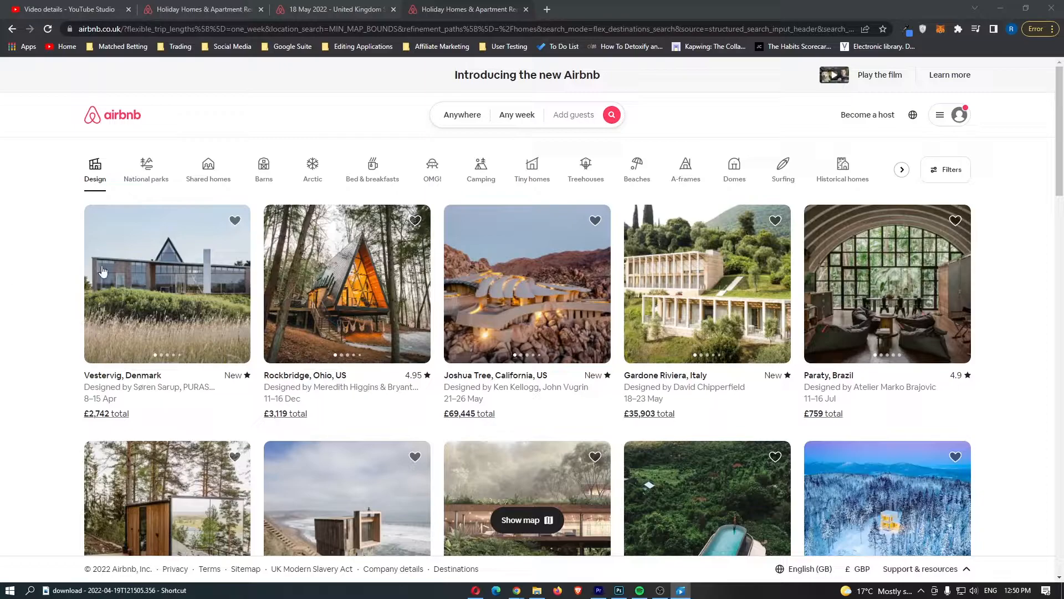
mouse_move(233, 115)
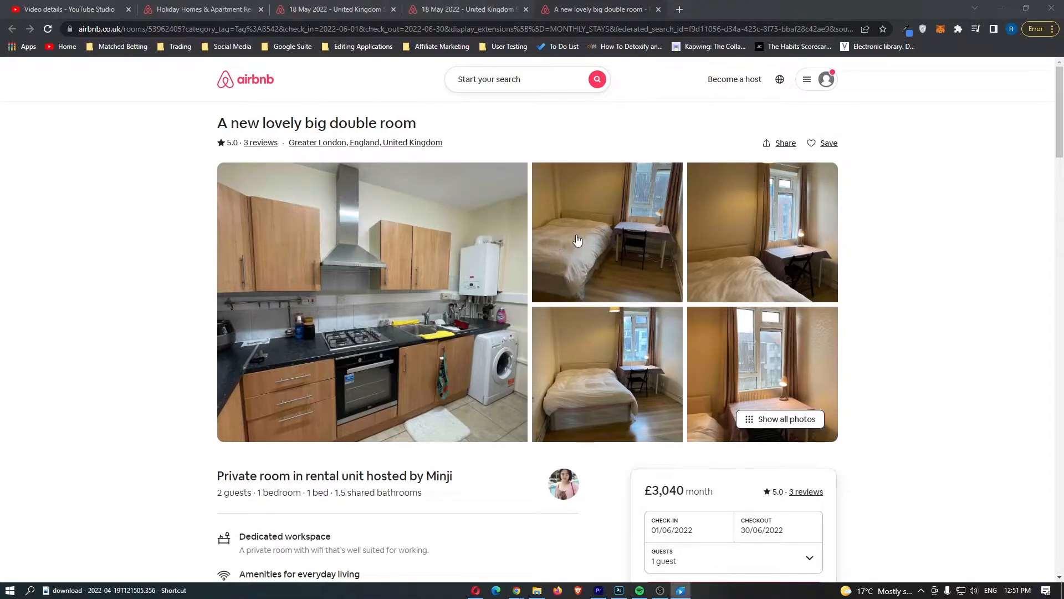
mouse_move(552, 237)
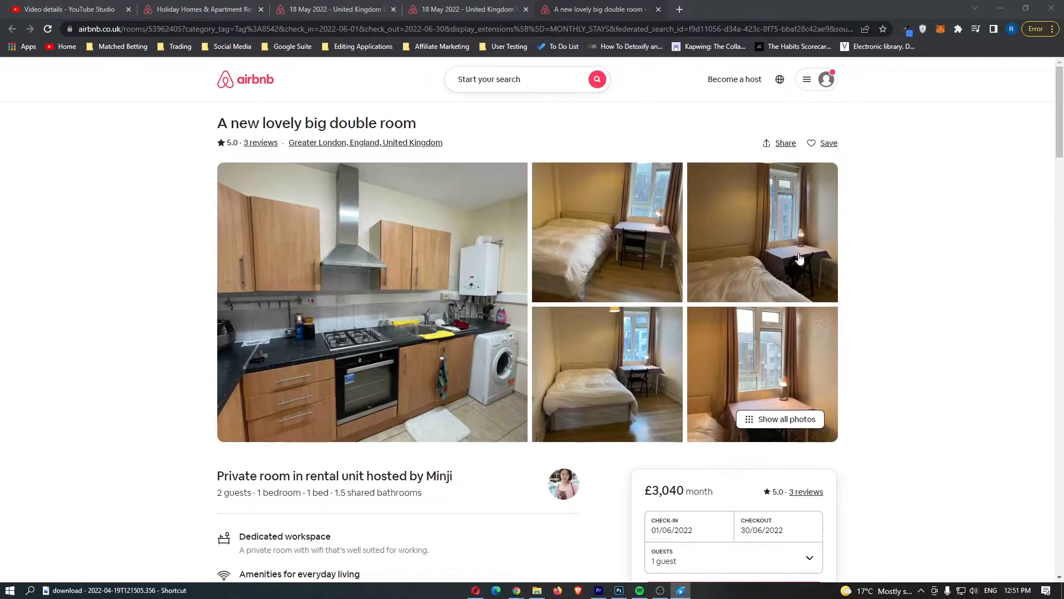
- Open the 'A new lovely big double room' Greater London listing in a new tab
scroll("down", 3)
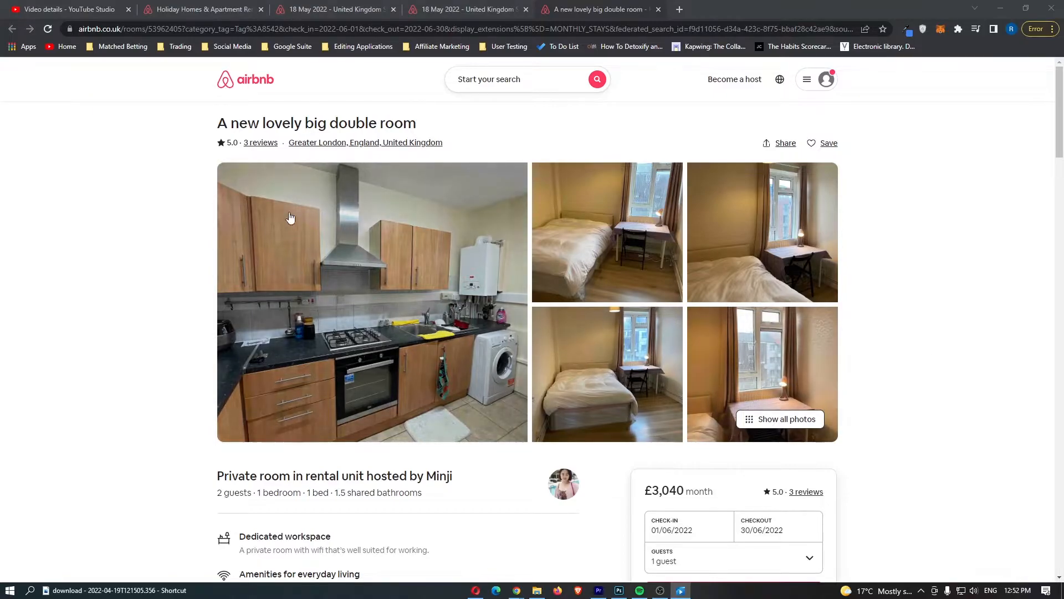
triple_click(316, 123)
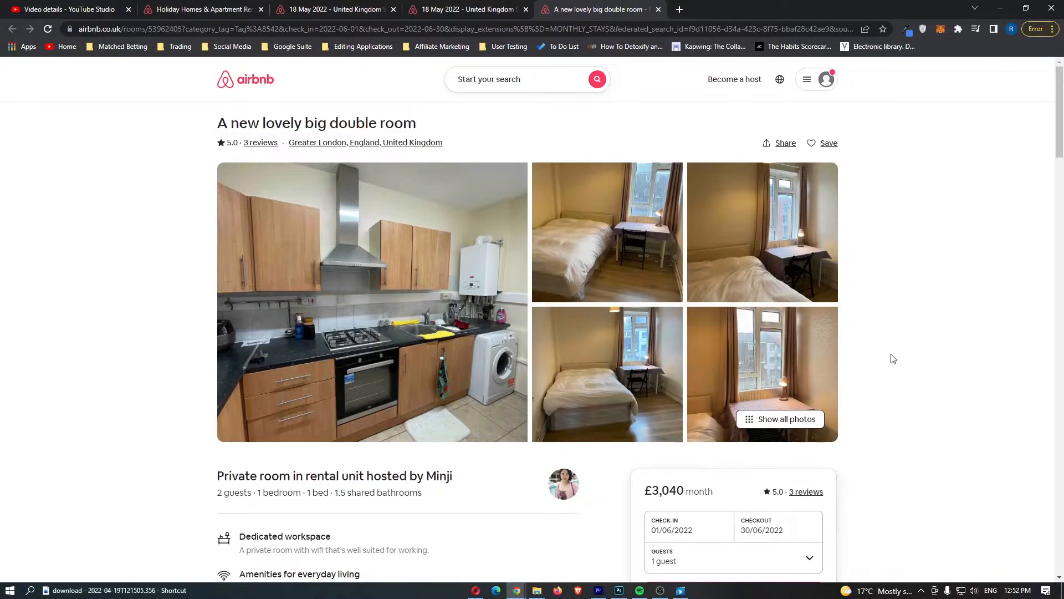
left_click(730, 9)
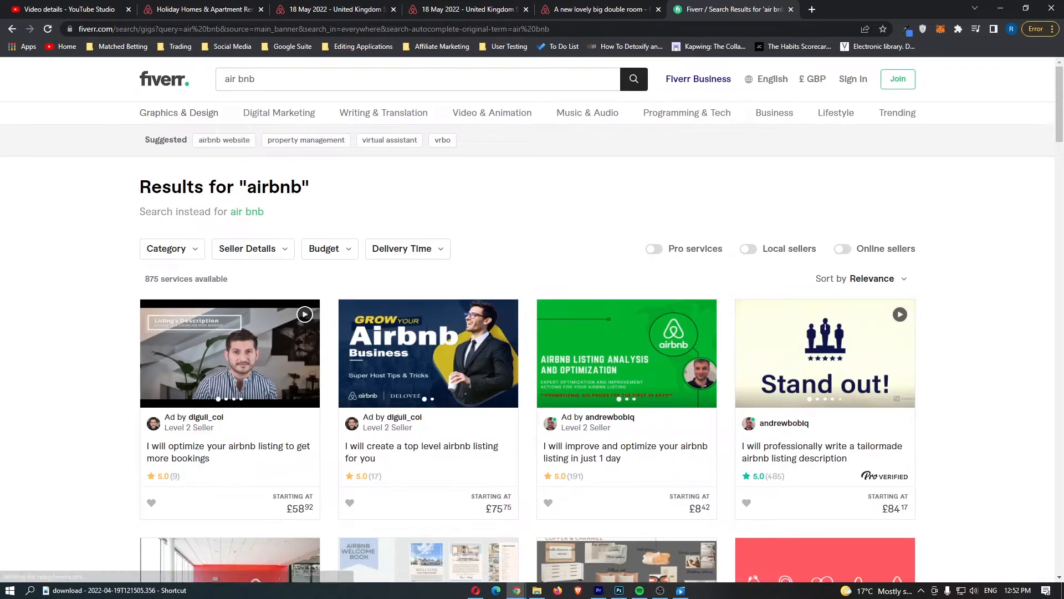
- Scroll the Fiverr 'air bnb' results to the second row, including an Airbnb welcome book gig
scroll("down", 3)
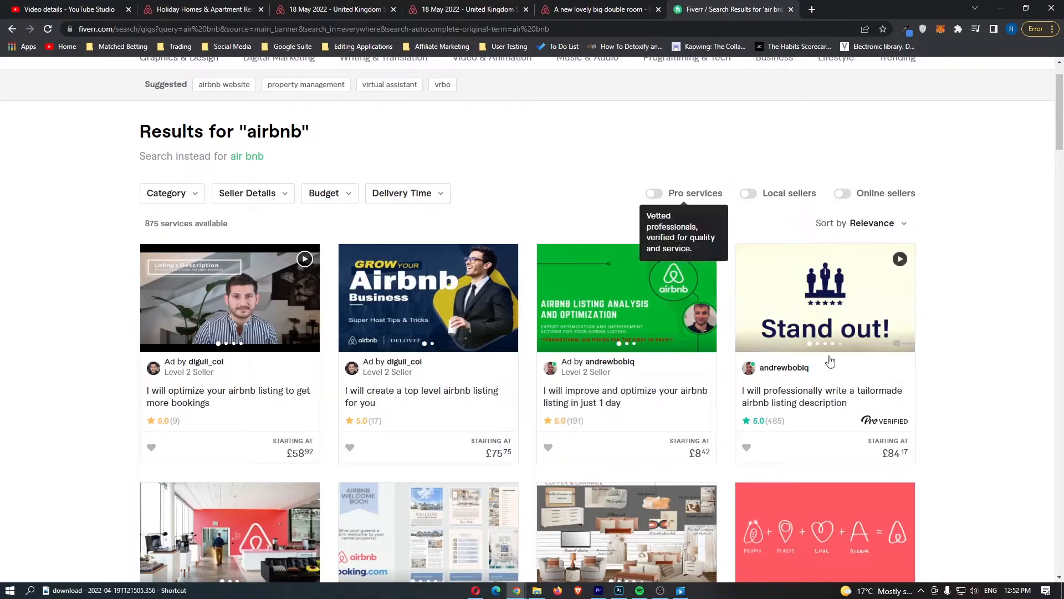
mouse_move(827, 403)
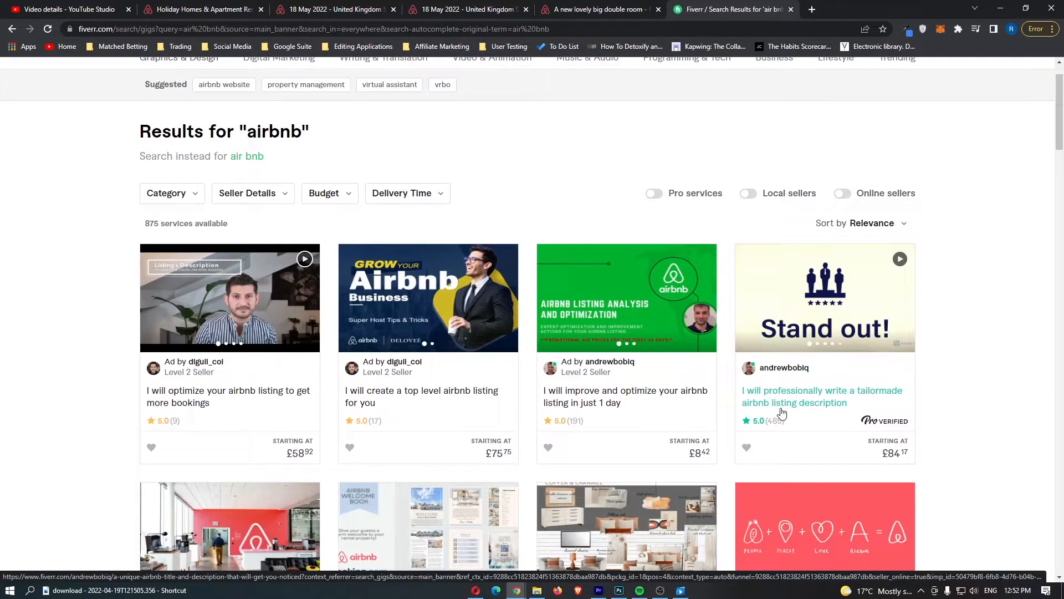
- Open the tailormade Airbnb listing description gig and scroll down its page
left_click(823, 396)
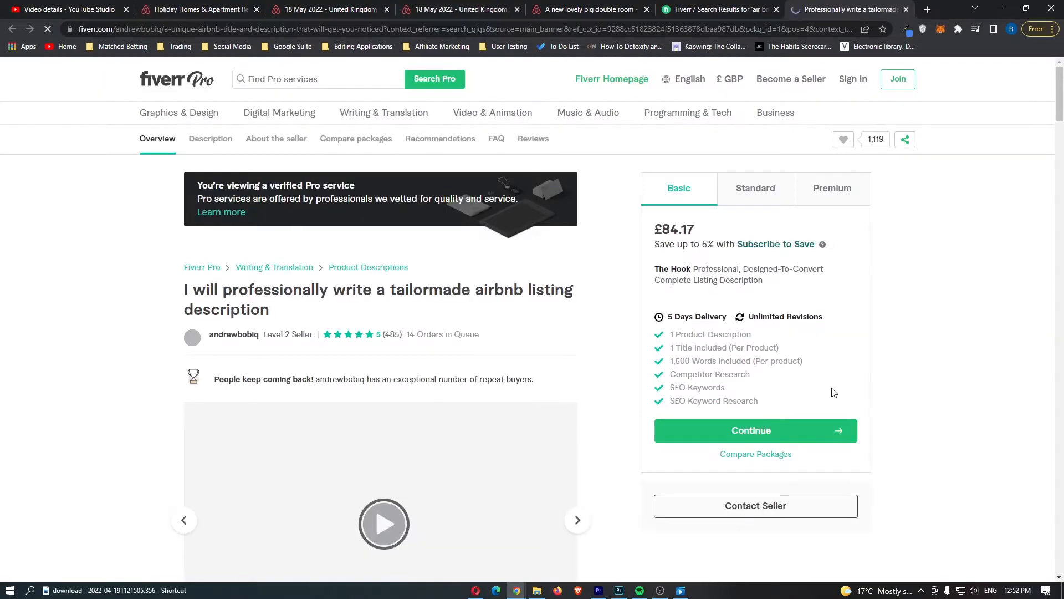
scroll("down", 3)
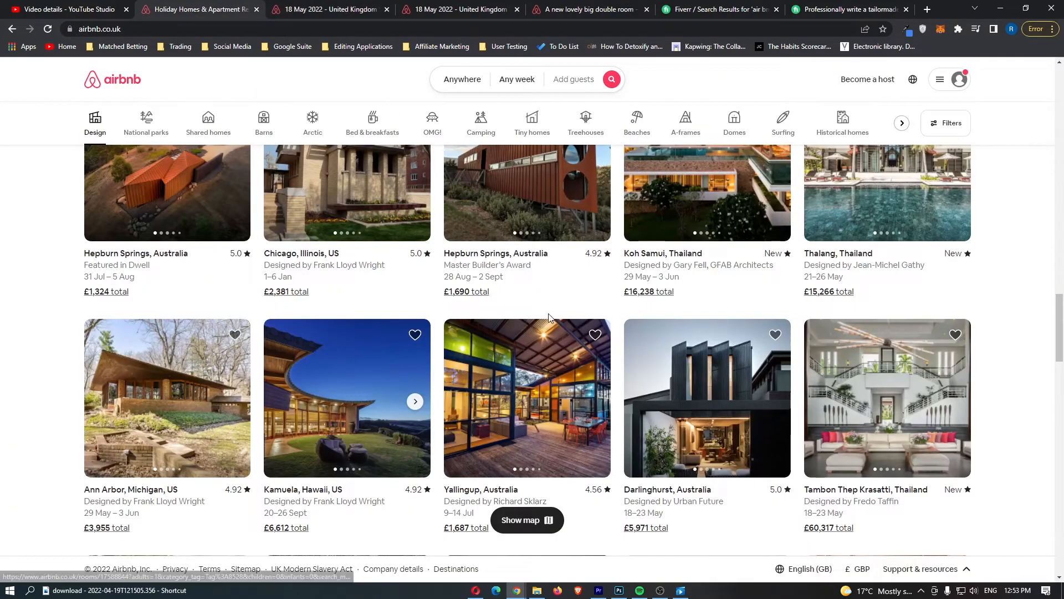
- Scroll the Design grid to homes in Tulum, Ubud, Malibu, Topanga and Volcano, Hawaii
scroll("down", 3)
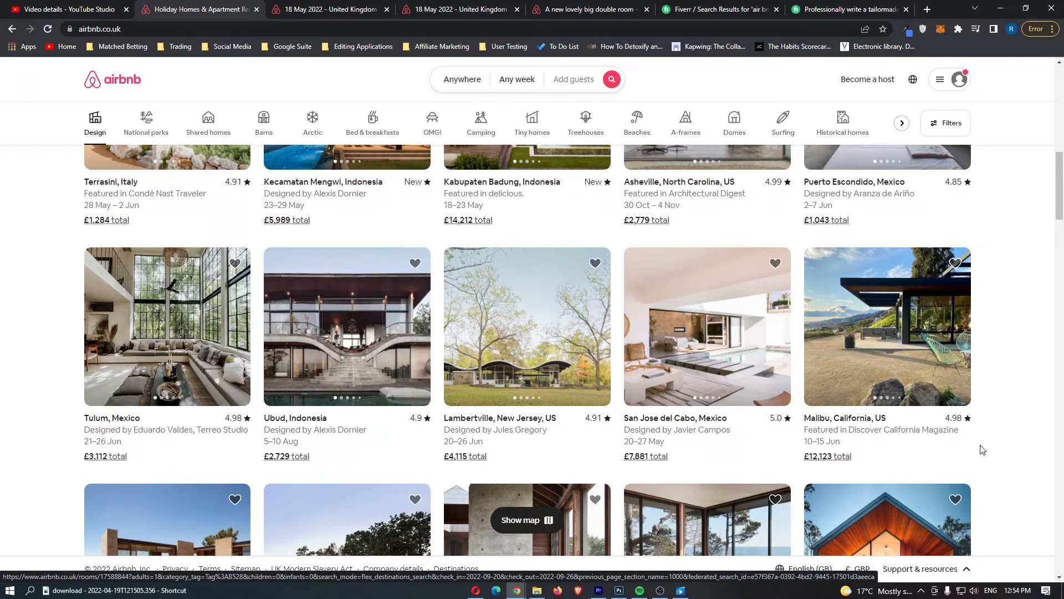
scroll("down", 3)
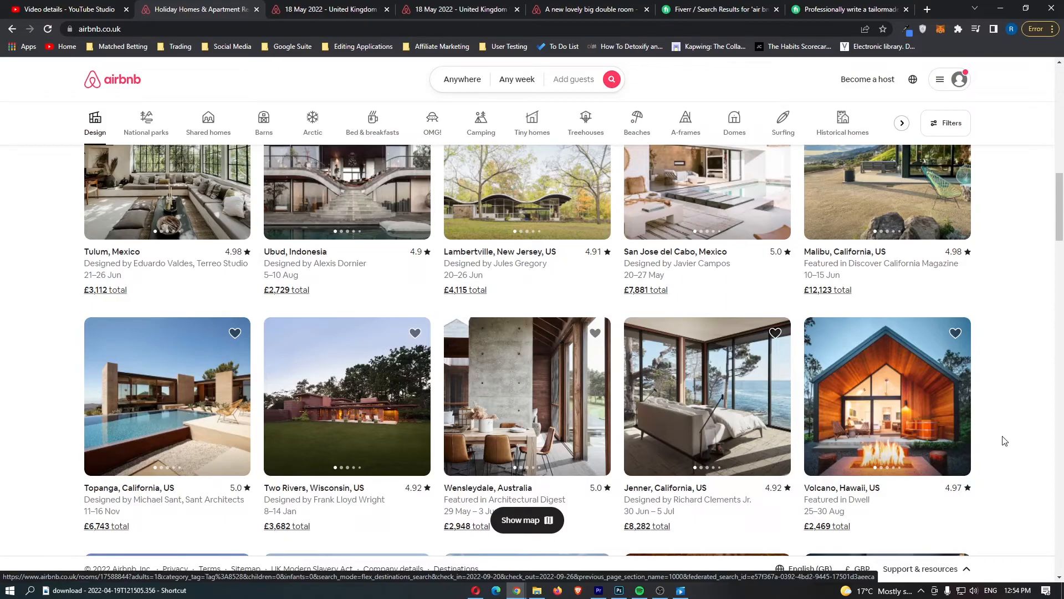
scroll("down", 3)
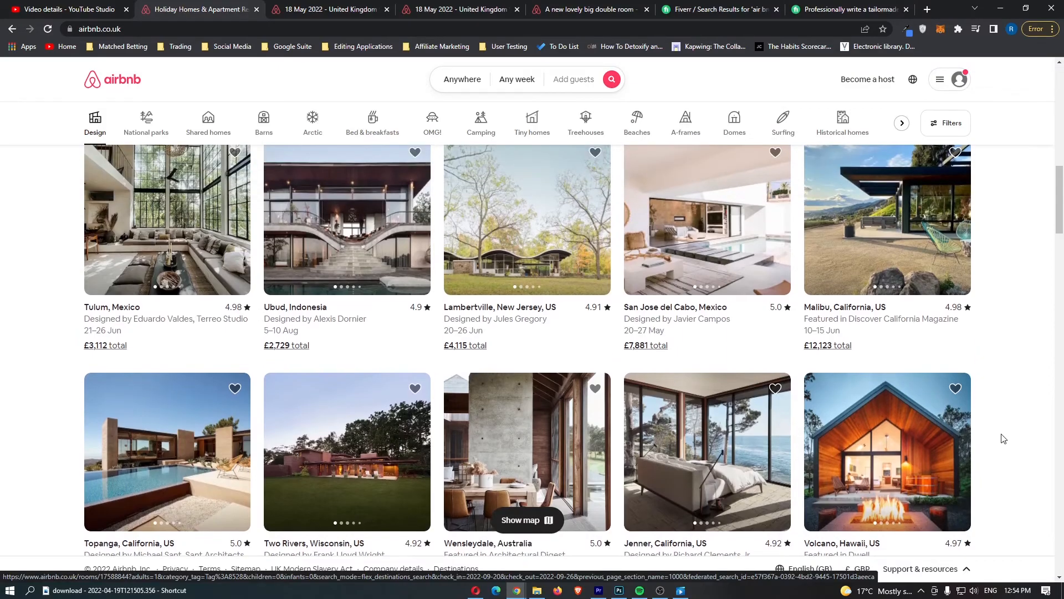